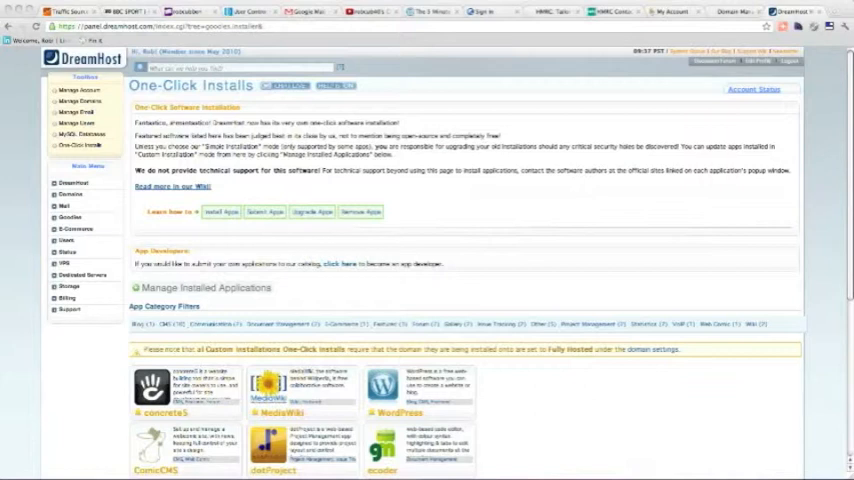
mouse_move(818, 22)
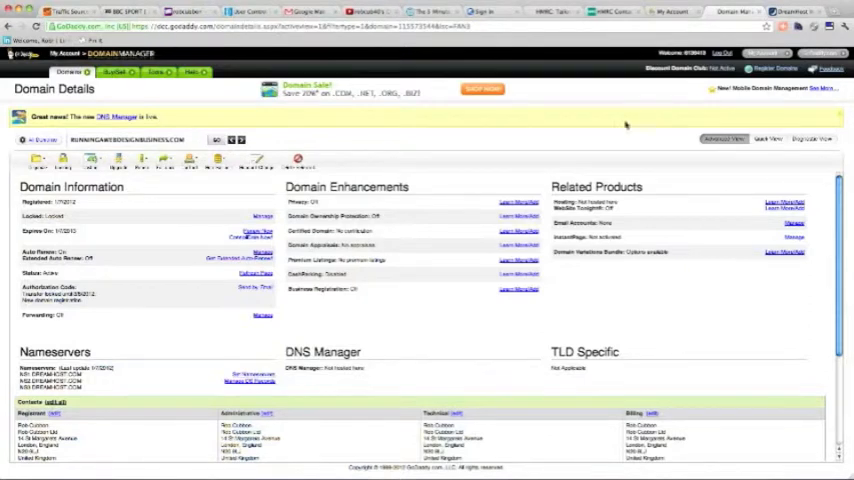
mouse_move(20, 384)
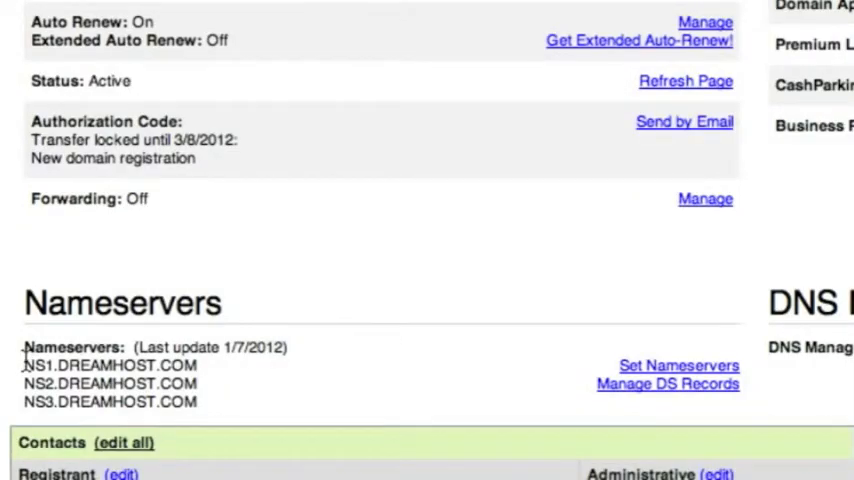
Step: Highlight the three DreamHost nameservers (NS1–NS3.DREAMHOST.COM) listed for the domain
left_click_drag(25, 365, 215, 402)
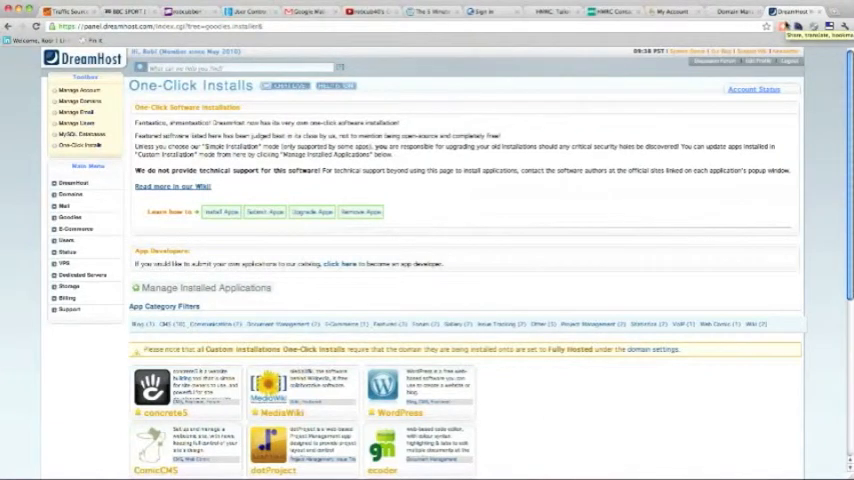
Step: From Manage Domains, submit the domain's Fully Hosted form with 'Fully host this domain'
left_click(70, 195)
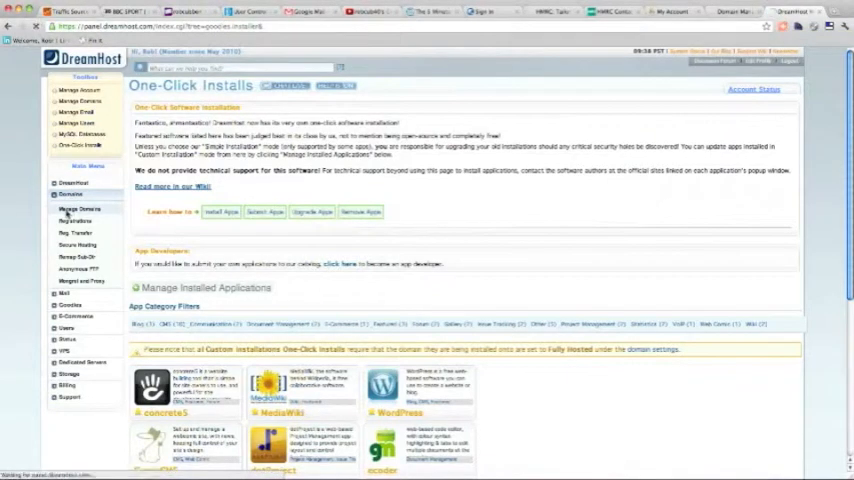
left_click(77, 208)
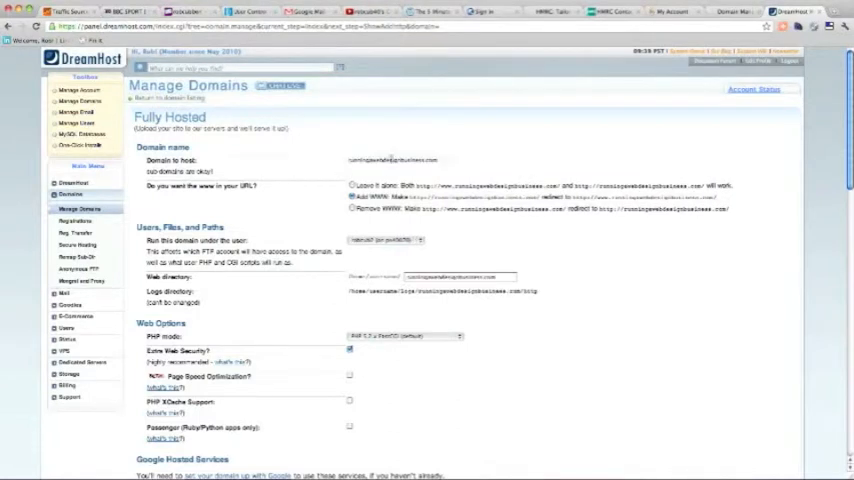
mouse_move(331, 194)
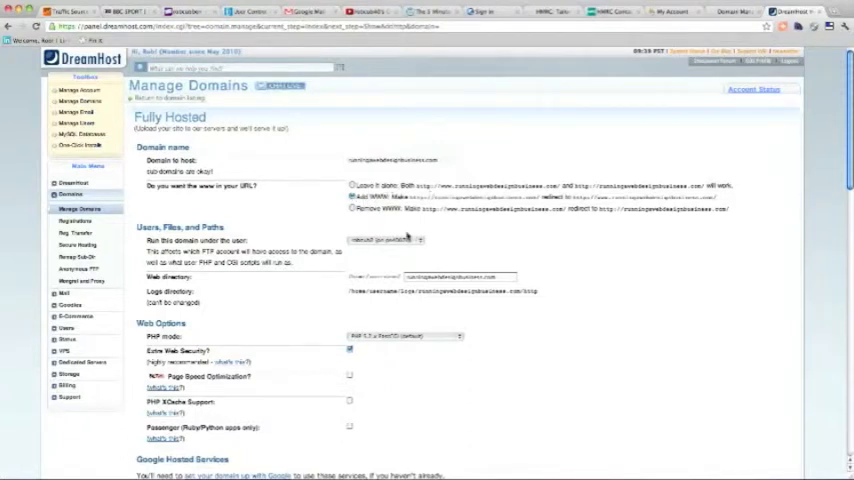
scroll("down", 3)
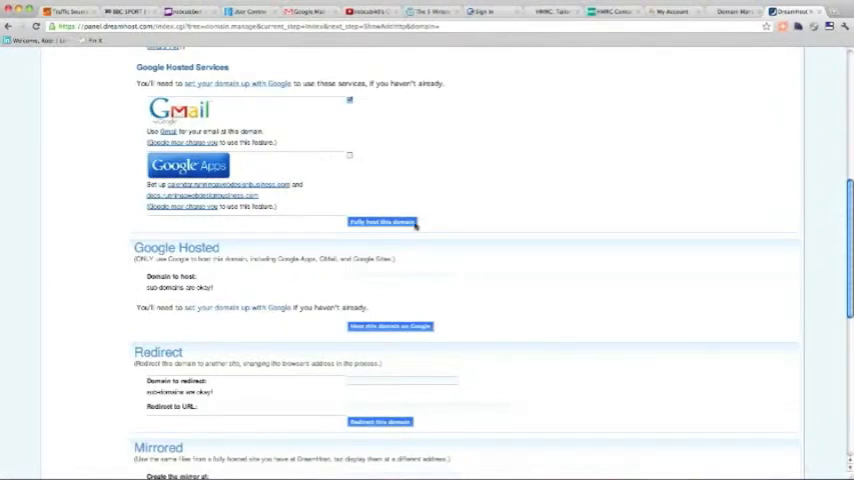
left_click(380, 221)
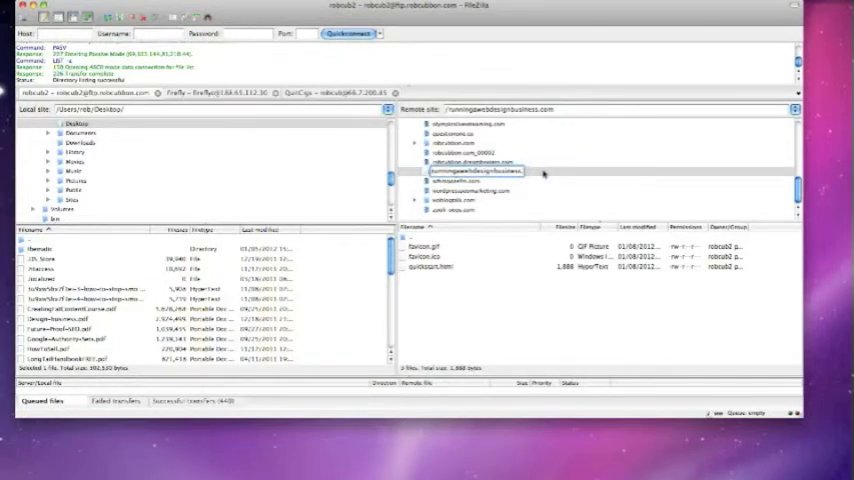
Step: Select quickstart.html in the domain's remote folder
left_click(475, 172)
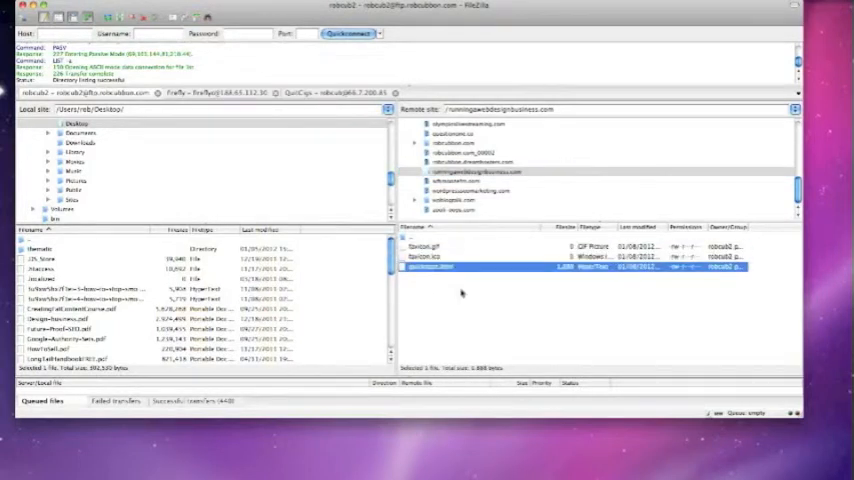
mouse_move(450, 290)
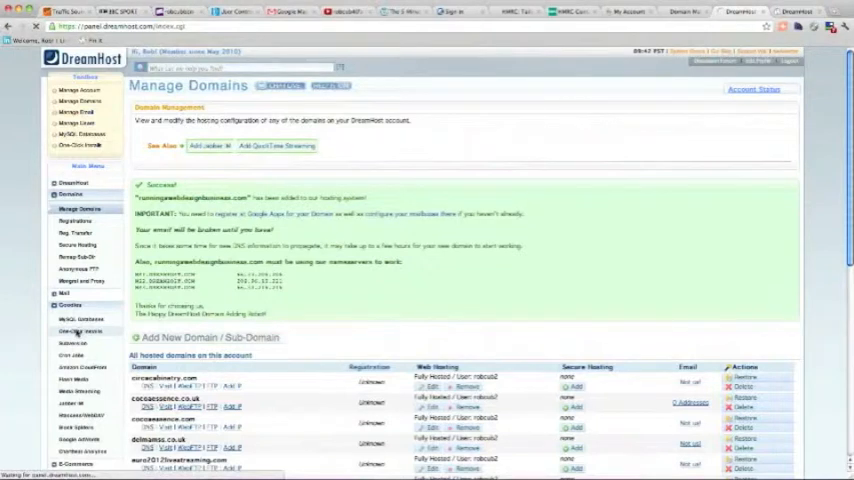
Step: Open Goodies > One-Click Installs to view the application list
left_click(78, 331)
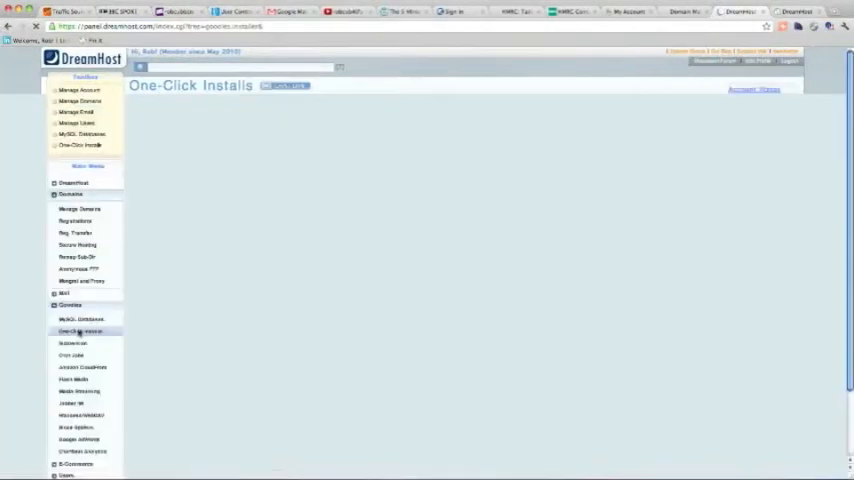
left_click(74, 330)
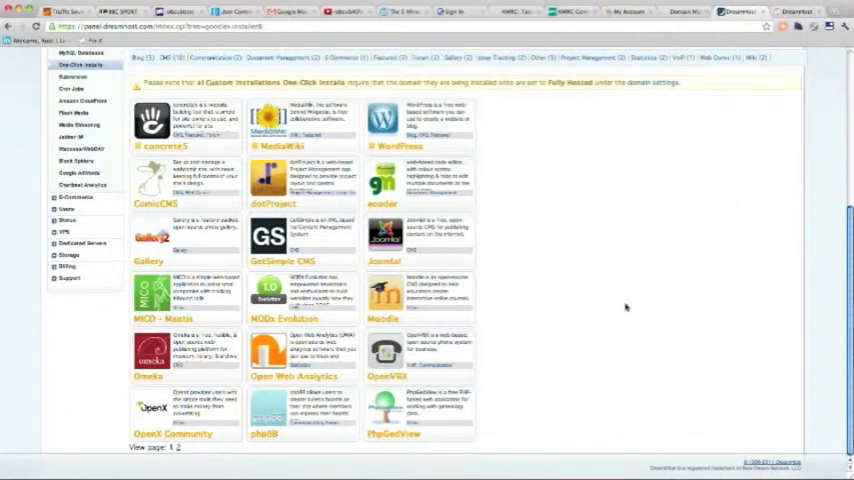
mouse_move(614, 305)
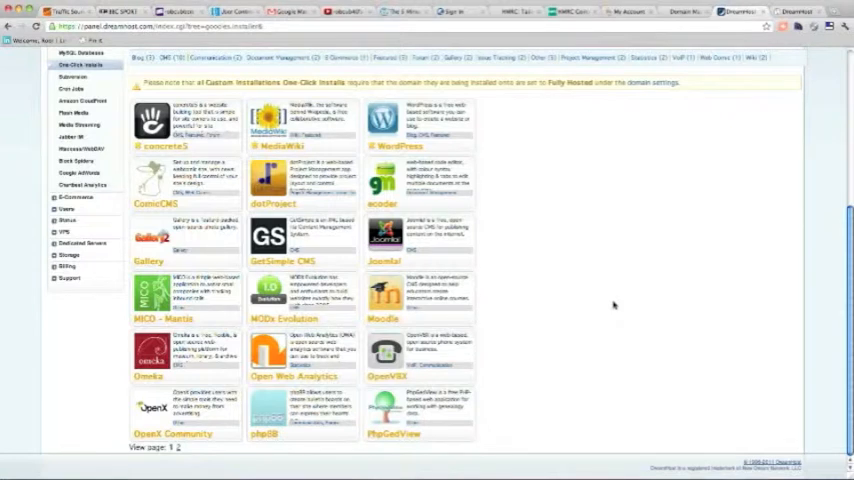
left_click(800, 17)
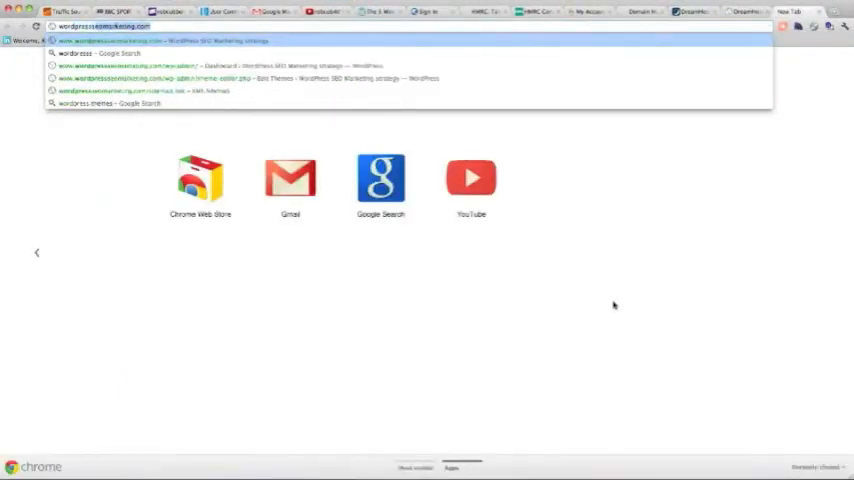
Step: Go to wordpress.org and download the WordPress 3.3.1 package
type("wordpress.co")
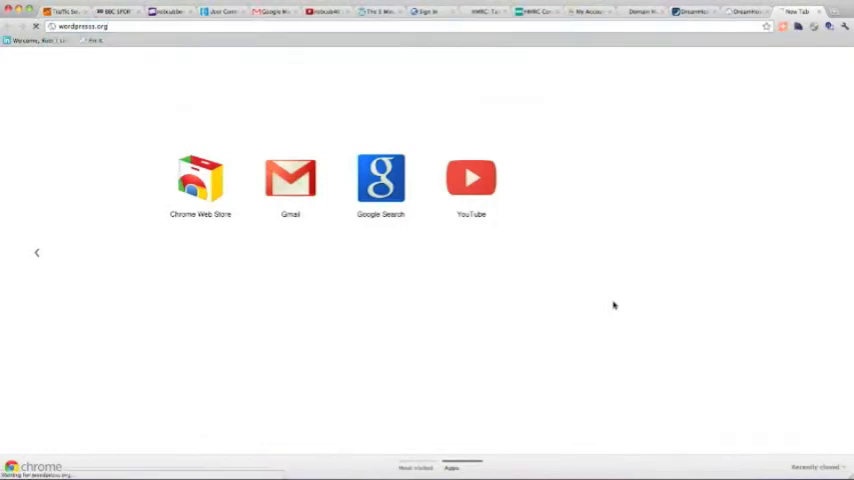
left_click(90, 26)
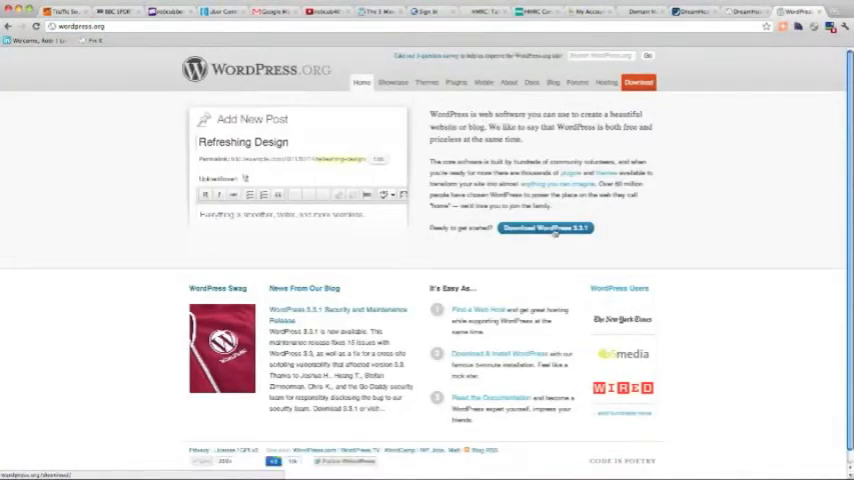
left_click(540, 227)
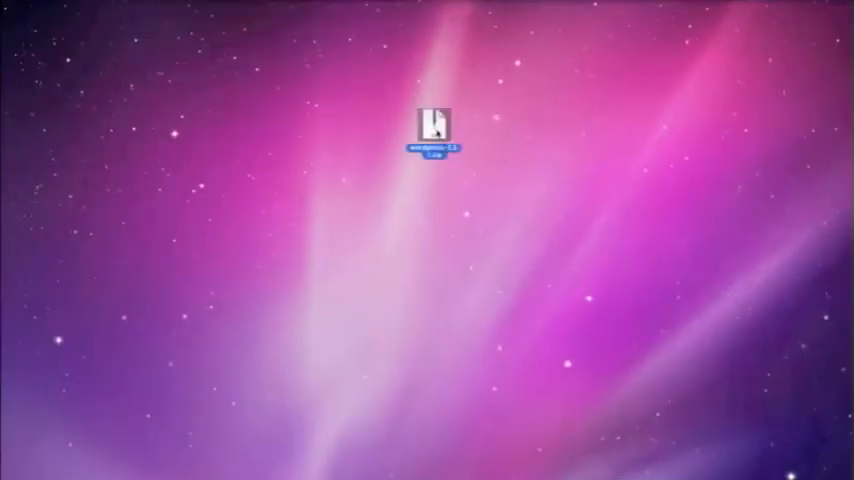
Step: Extract the WordPress zip on the desktop and open the wordpress folder
double_click(434, 120)
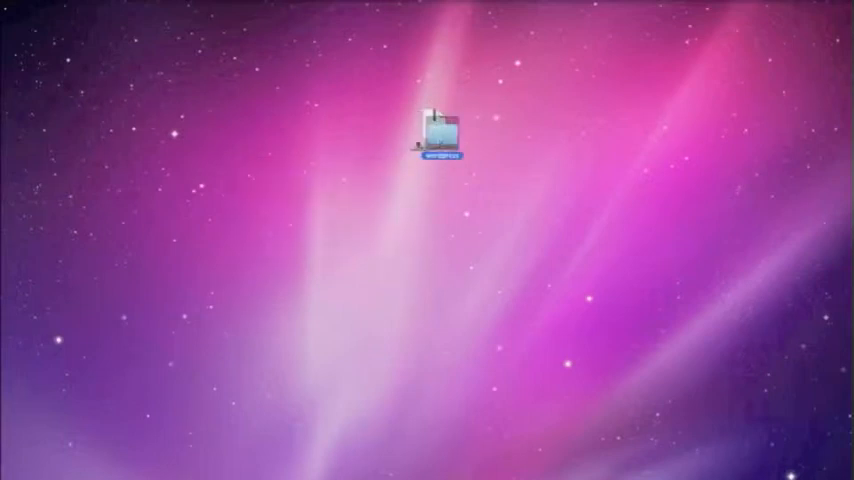
double_click(438, 130)
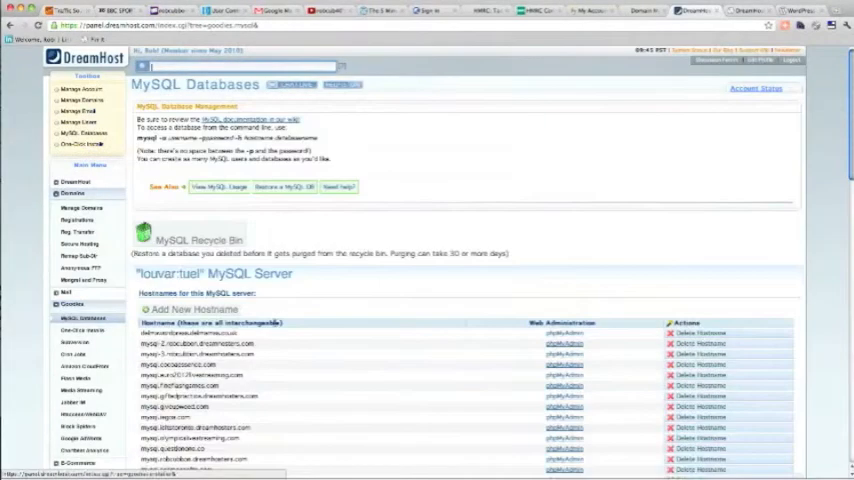
Step: Submit the 'Create a new MySQL database' form with name, hostname, user and password
scroll("down", 3)
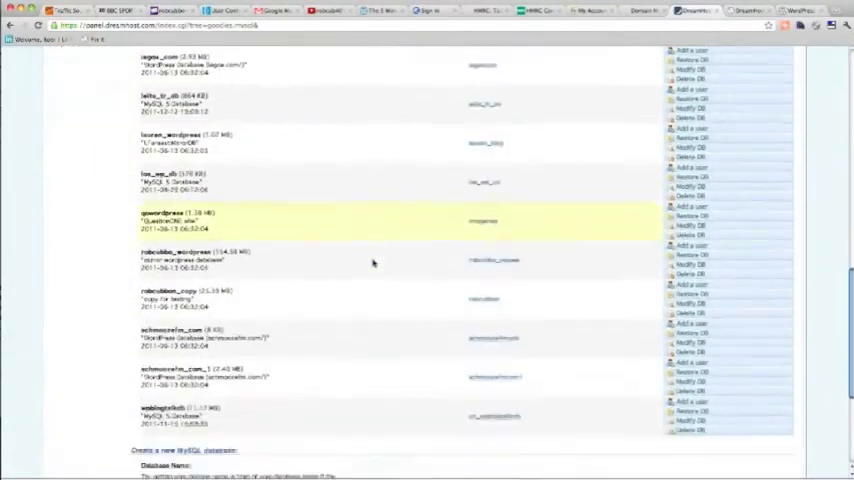
scroll("down", 3)
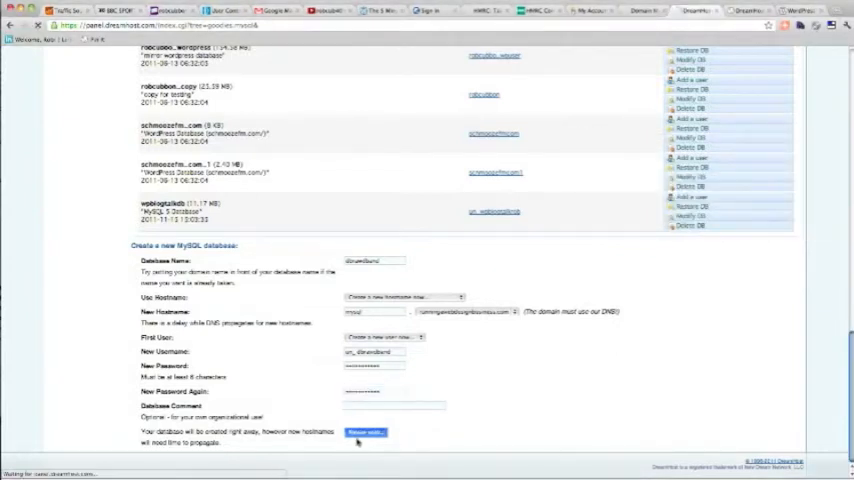
left_click(371, 435)
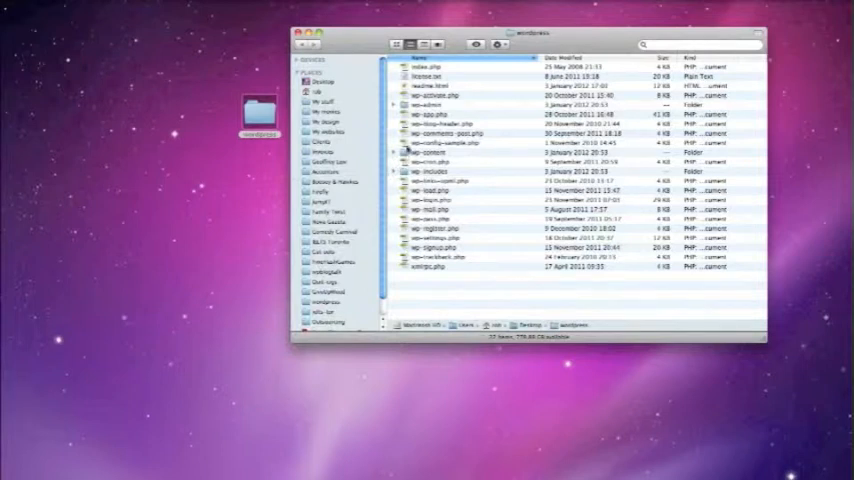
Step: Open wp-config-sample.php from the wordpress folder
left_click(450, 142)
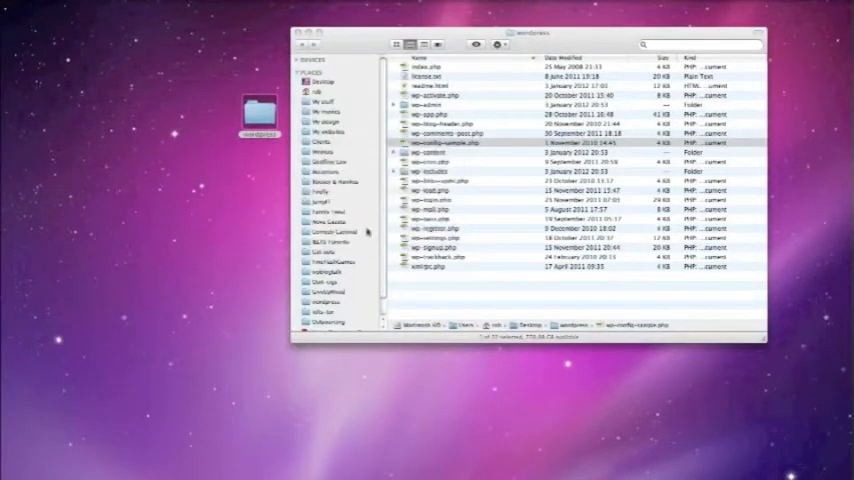
double_click(443, 143)
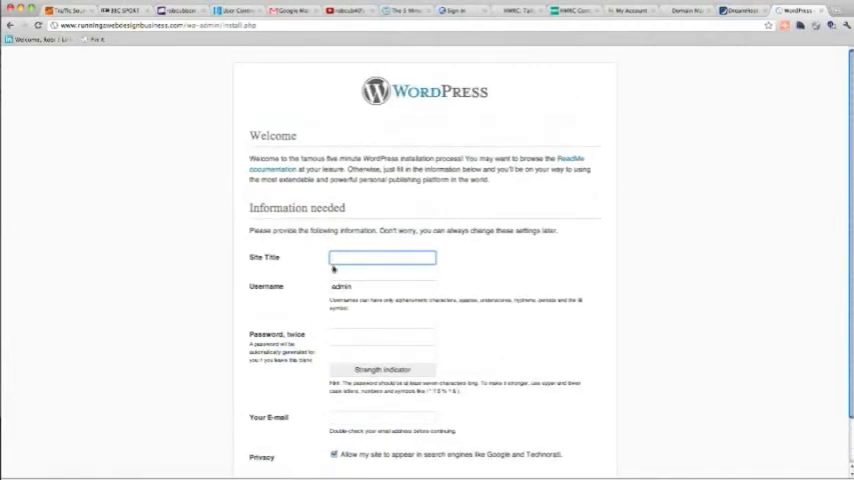
Step: Scroll through the wp-admin/install.php 'Information needed' form
scroll("down", 3)
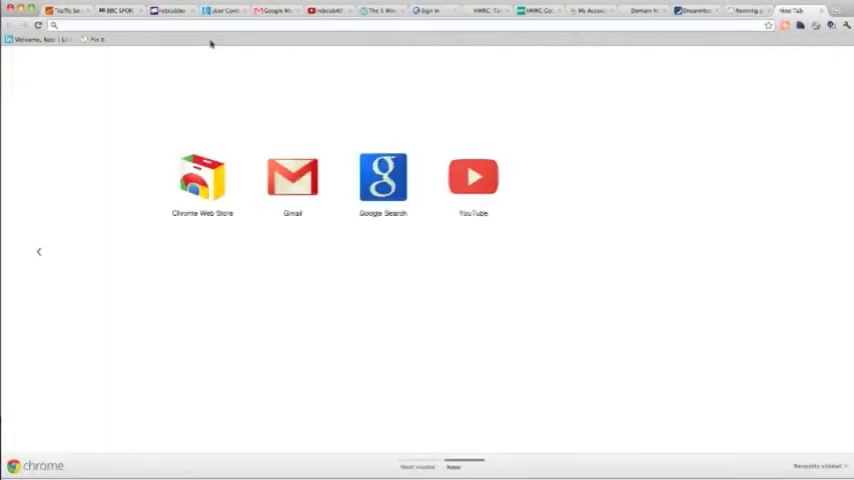
Step: Load runningawebdesignbusiness.com in the new tab
type("runningawebdesignbusiness.com")
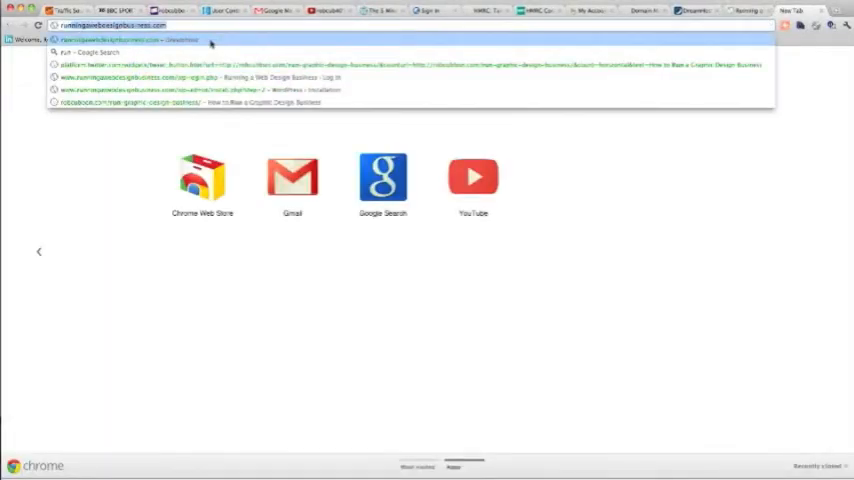
key("Return")
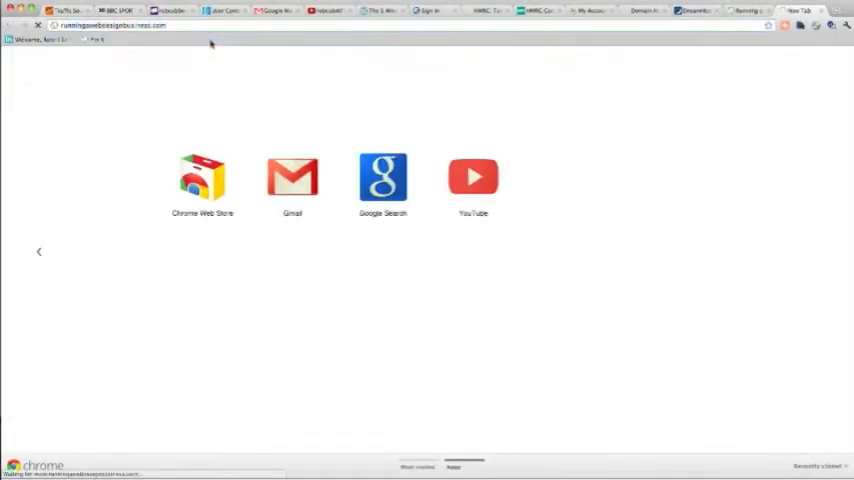